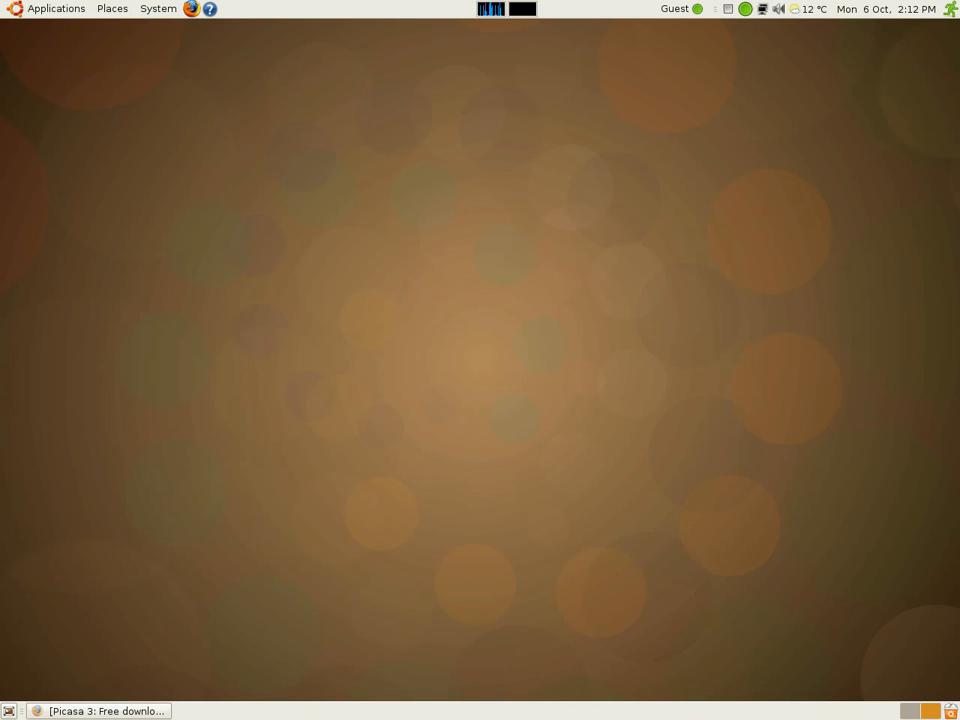
mouse_move(56, 8)
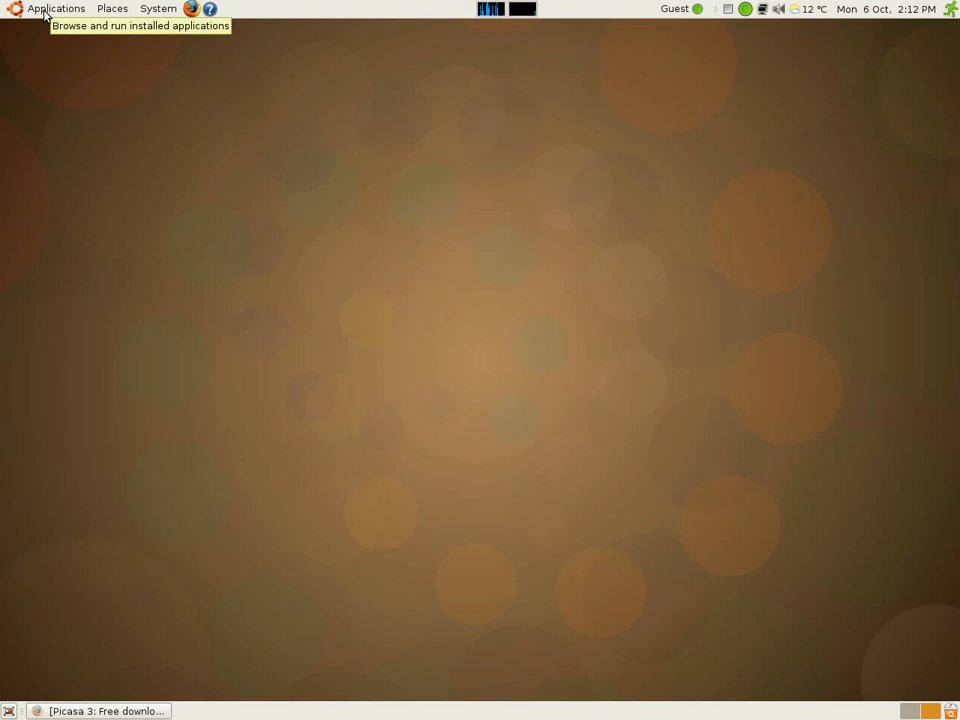
Return to Firefox's Picasa page, start the Picasa 3 download, and cancel saving picasa3-setup.exe.
left_click(57, 8)
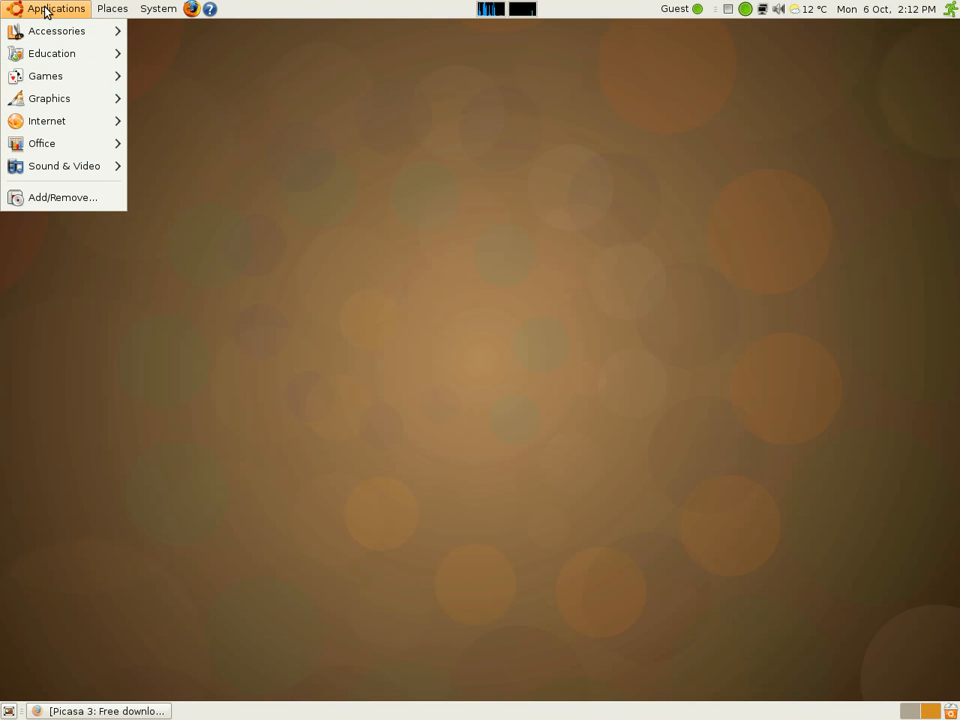
left_click(157, 8)
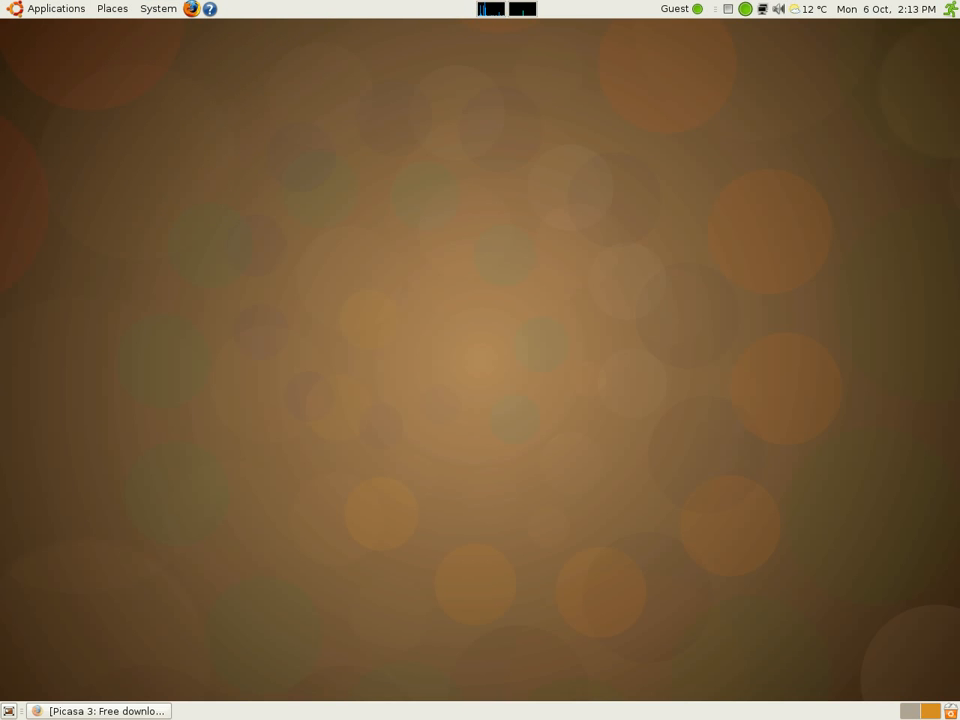
left_click(100, 711)
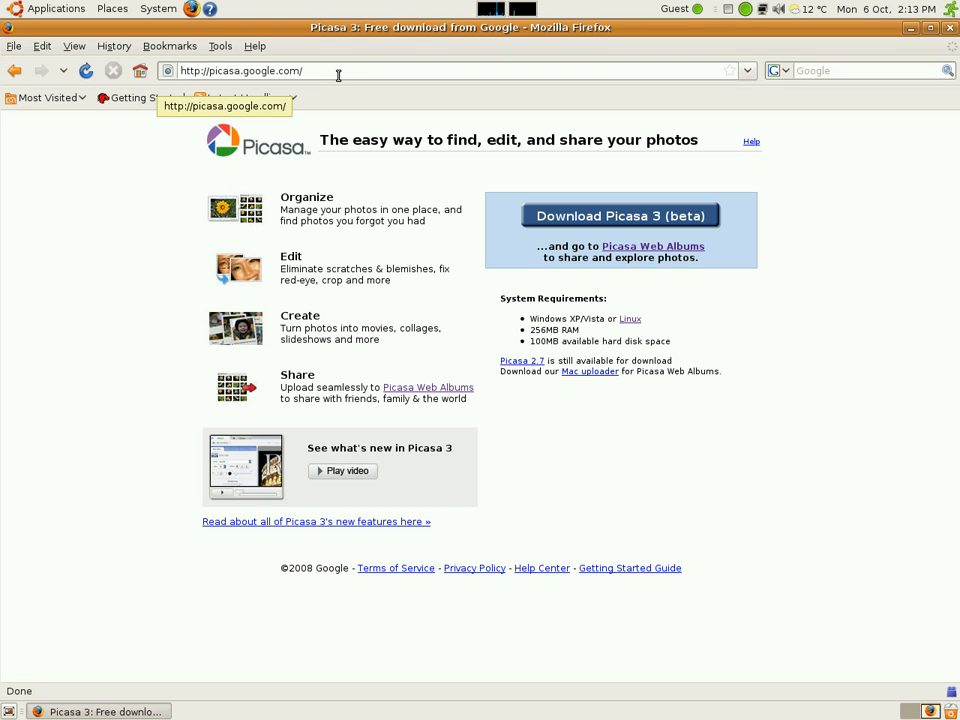
mouse_move(295, 485)
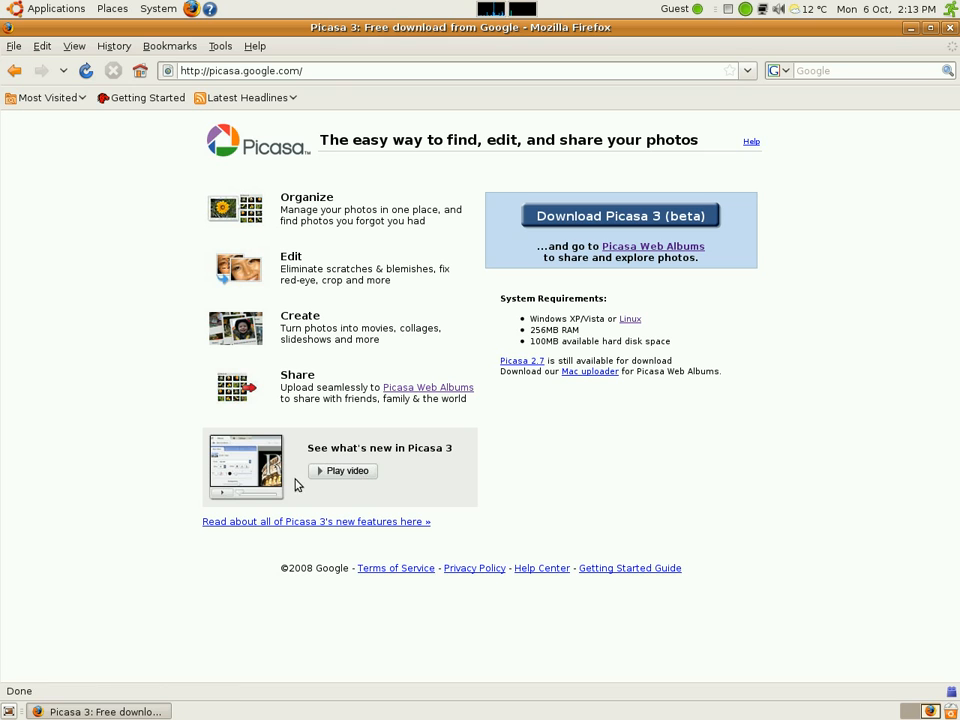
mouse_move(555, 222)
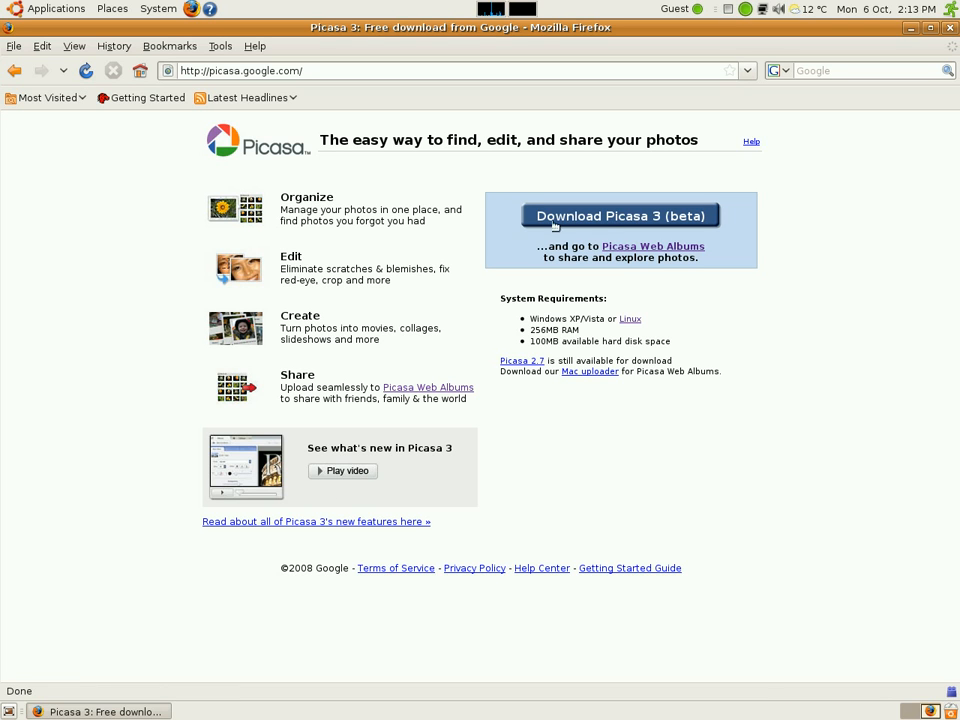
mouse_move(722, 240)
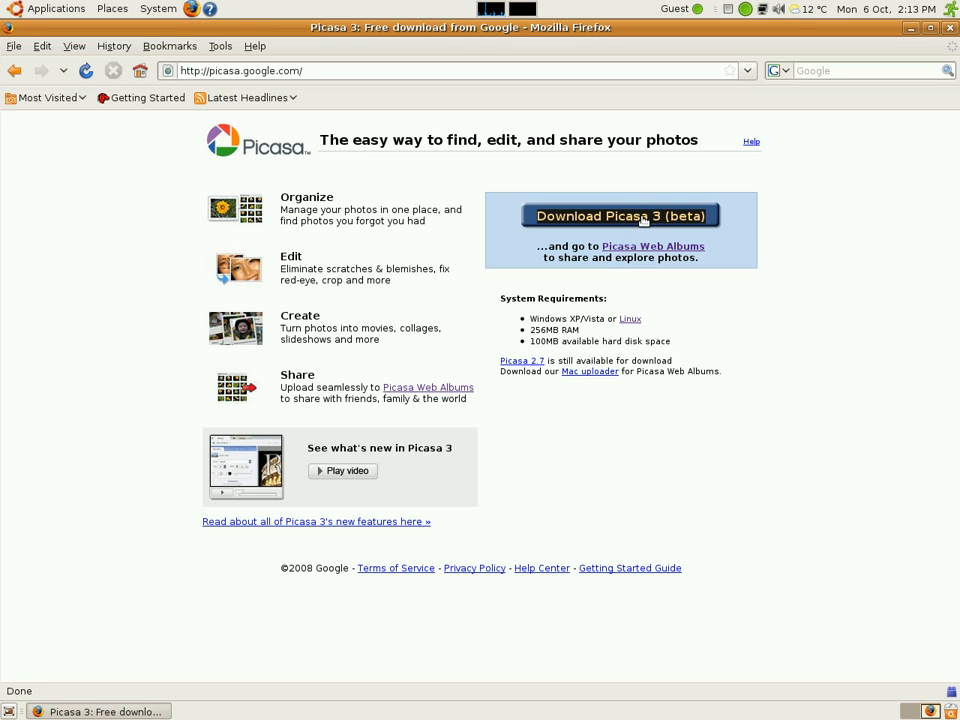
left_click(620, 215)
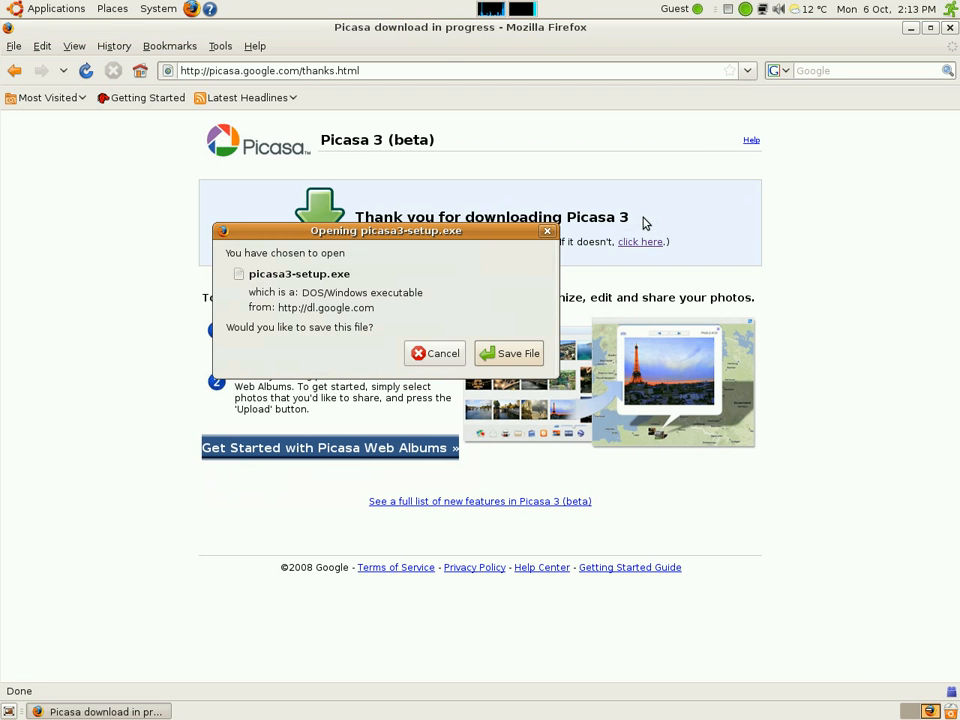
mouse_move(443, 353)
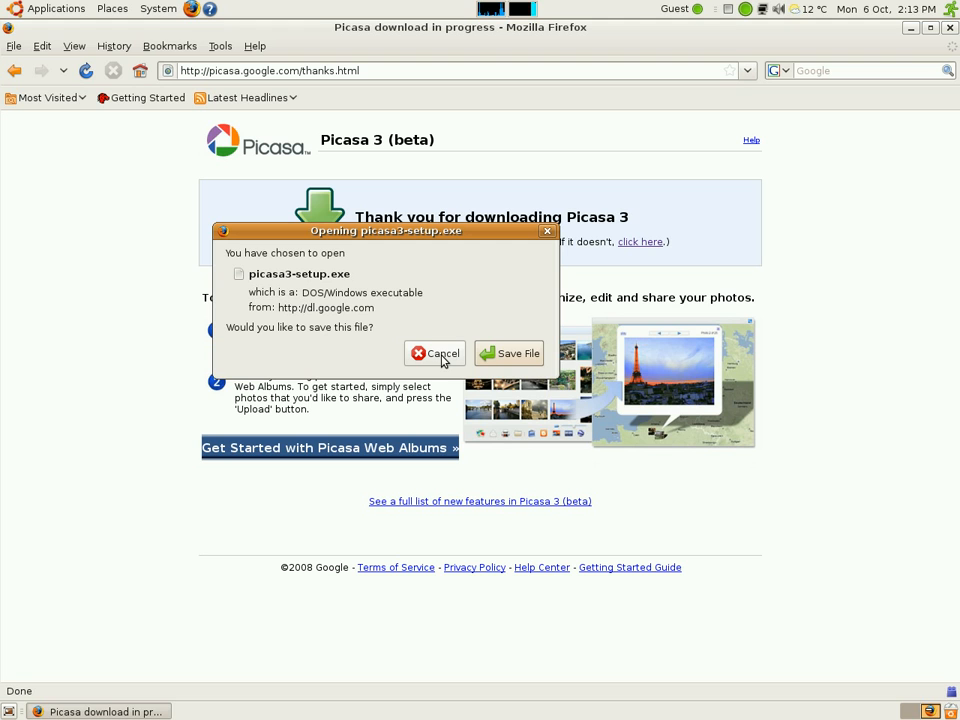
left_click(435, 353)
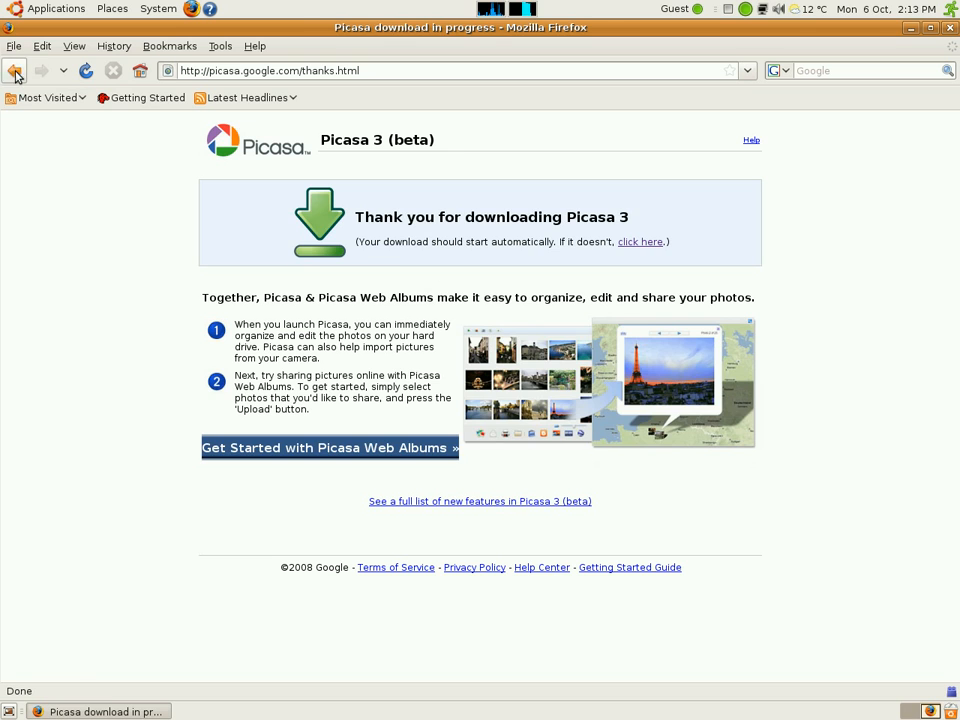
Go back, visit the Picasa Web Albums sign-in page, then return to the Picasa 3 download page.
left_click(15, 70)
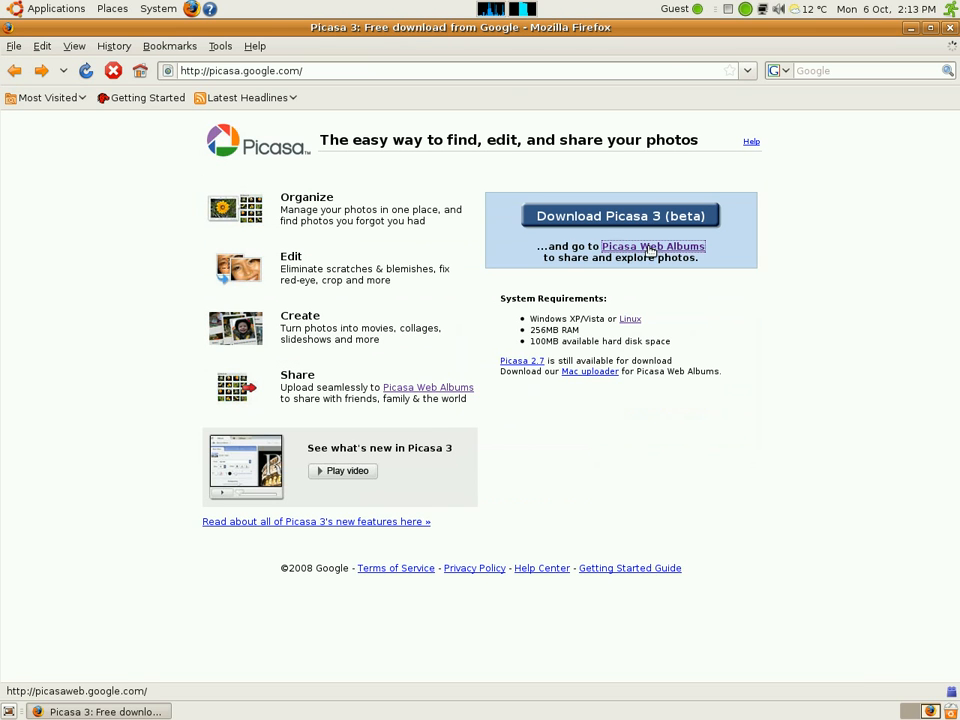
left_click(653, 246)
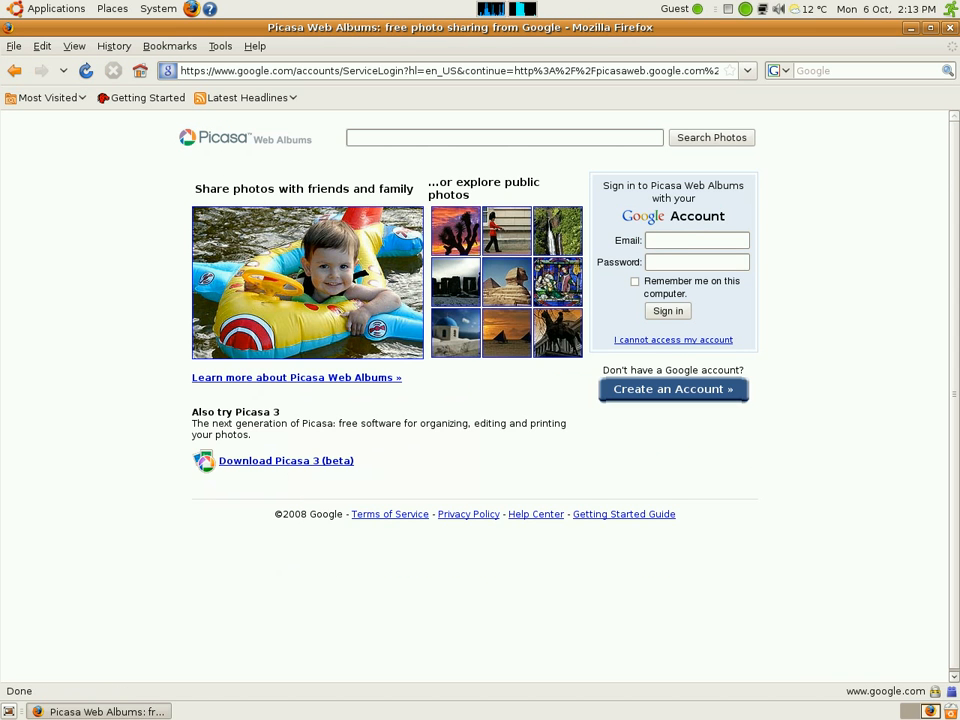
left_click(285, 460)
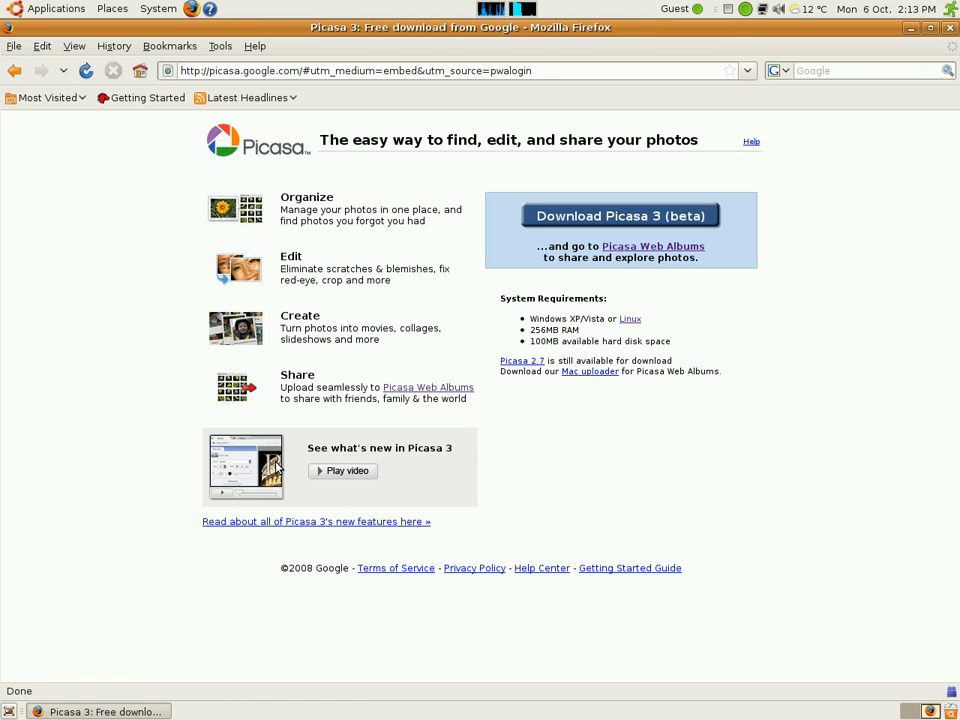
mouse_move(590, 371)
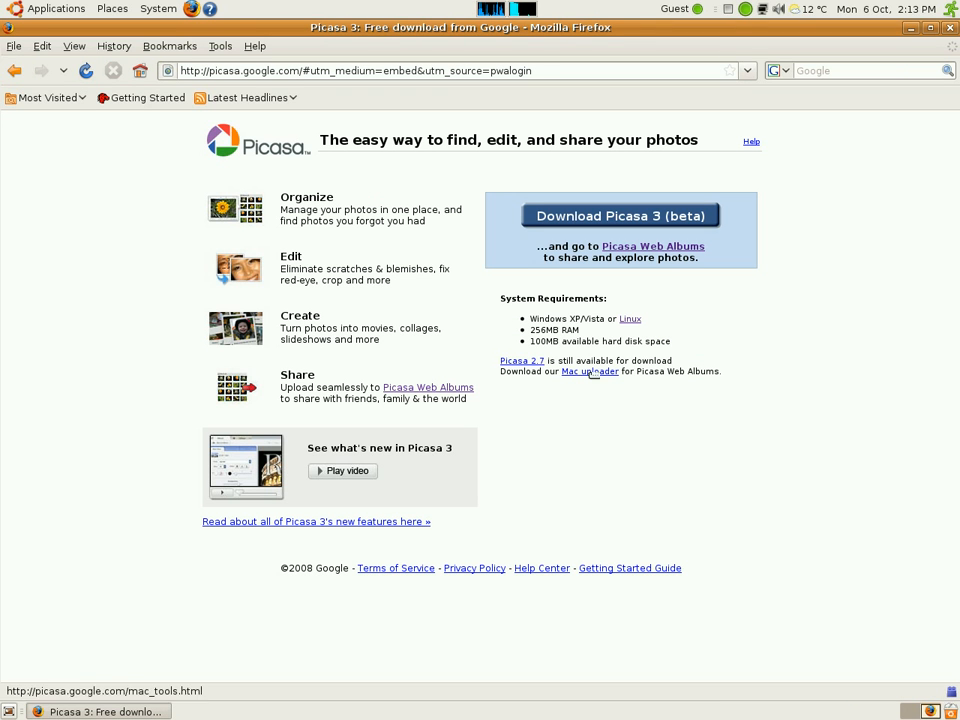
mouse_move(670, 388)
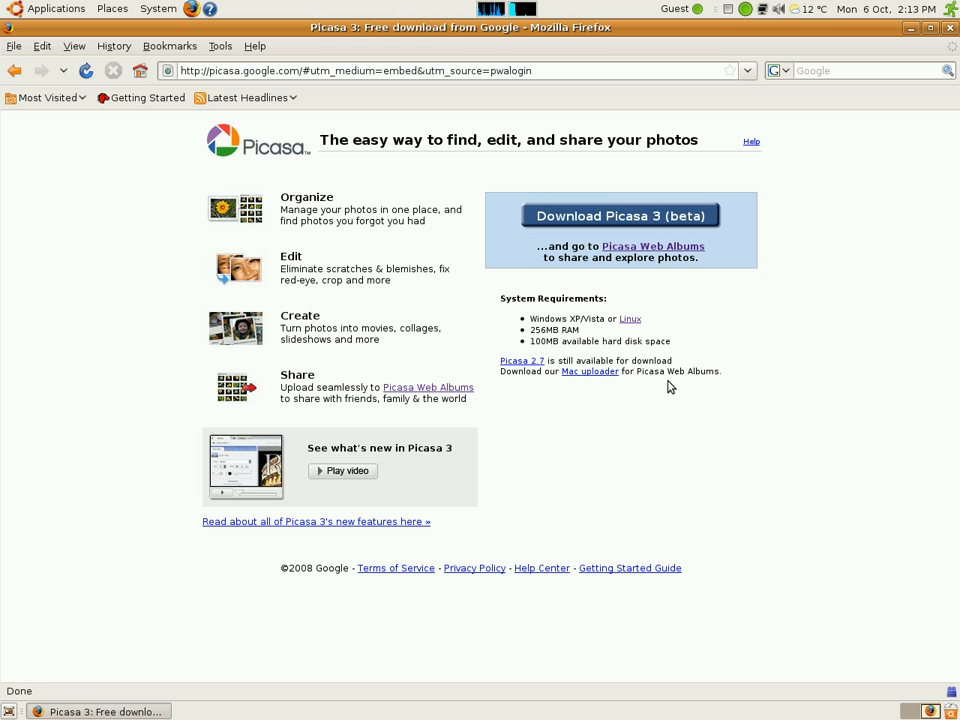
mouse_move(618, 315)
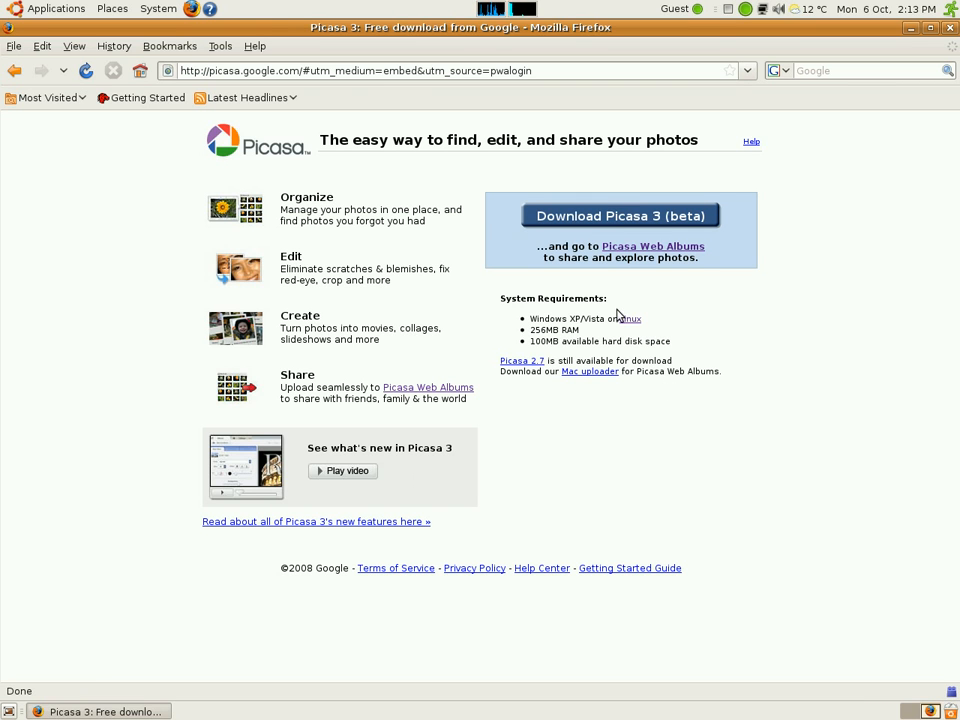
Open the Picasa for Linux download instructions and download the Debian/Ubuntu i386 package.
left_click(628, 318)
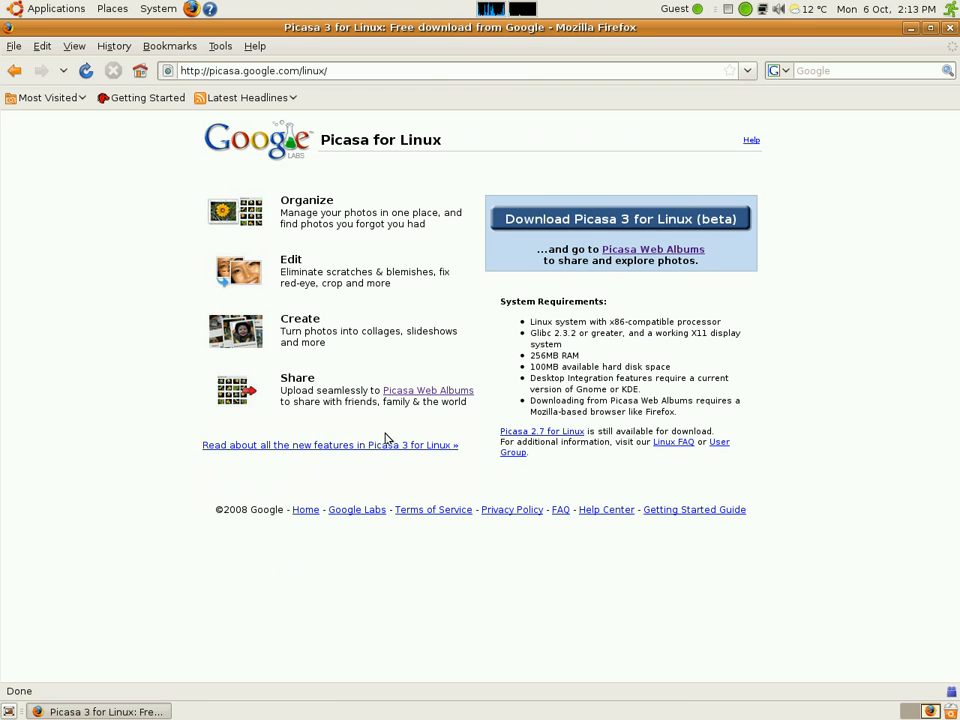
mouse_move(567, 218)
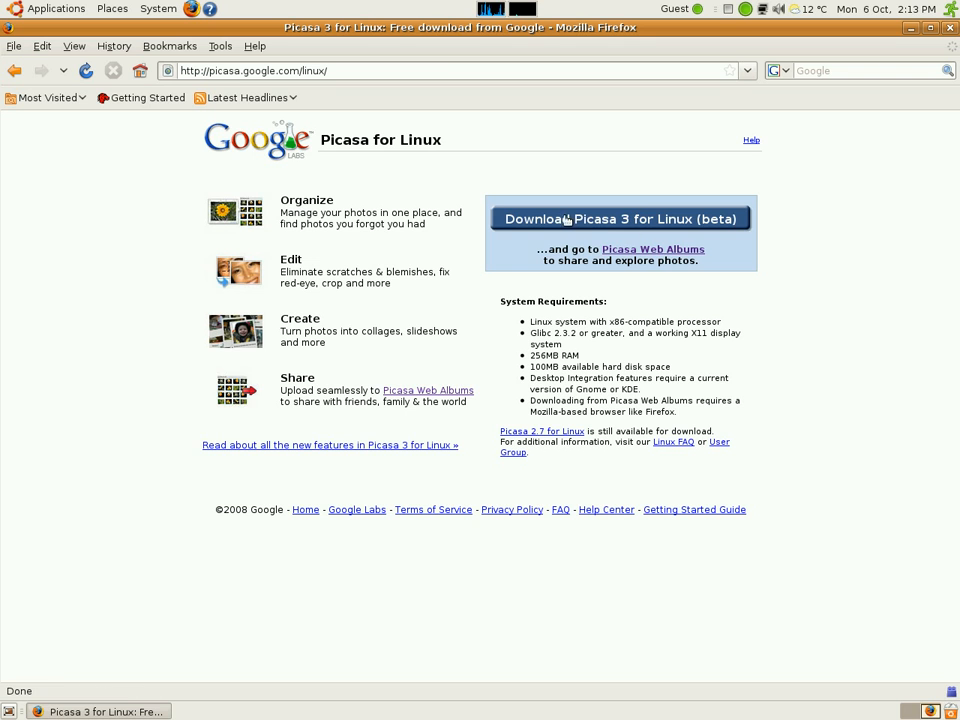
left_click(620, 218)
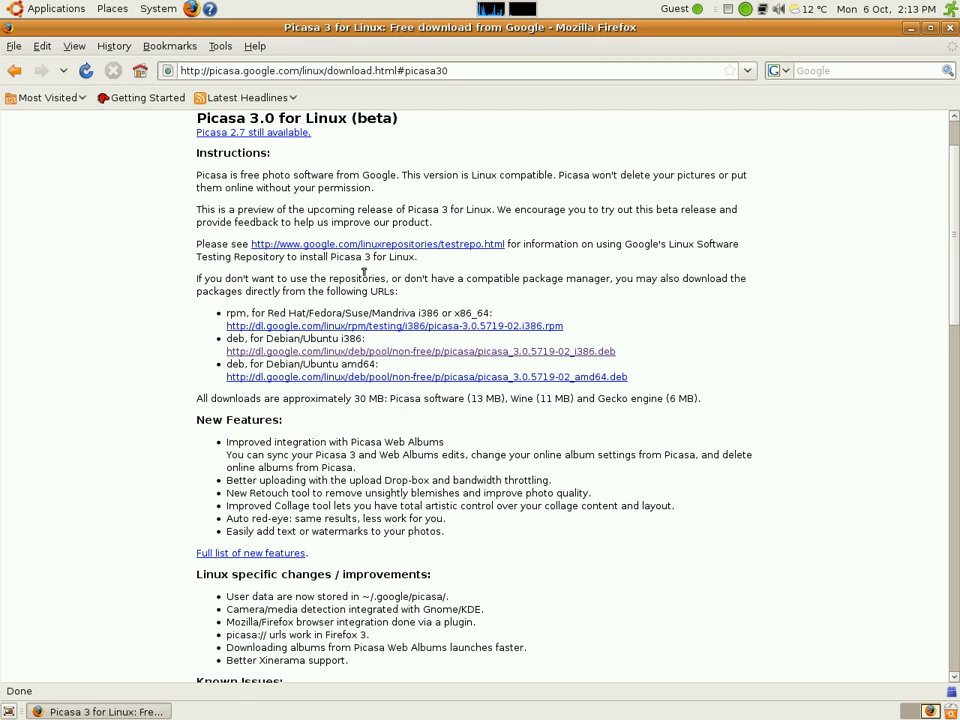
mouse_move(629, 362)
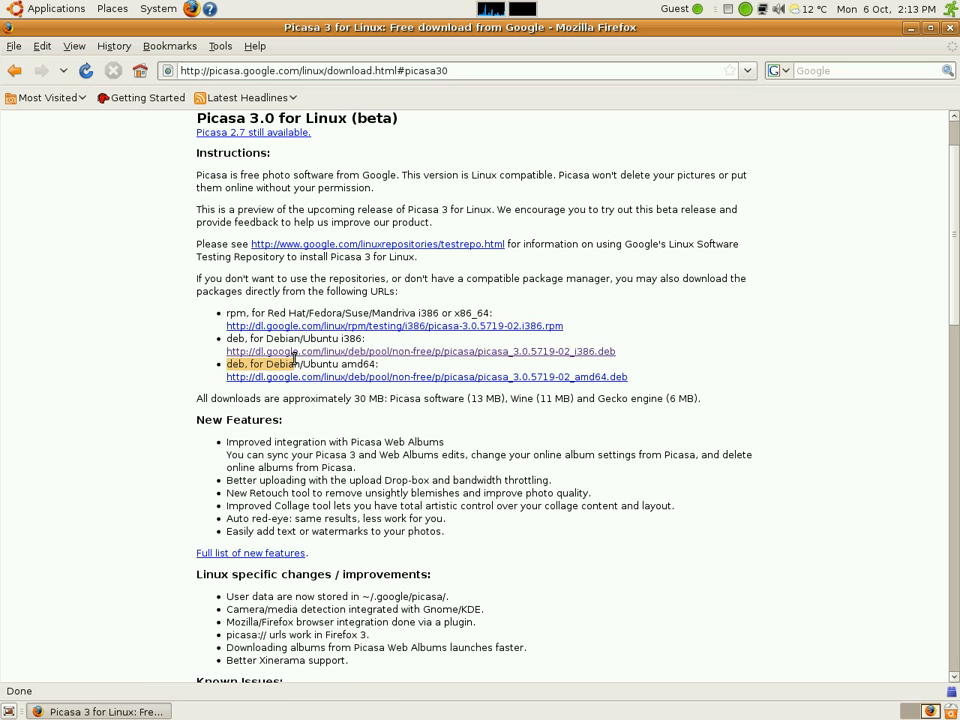
mouse_move(365, 377)
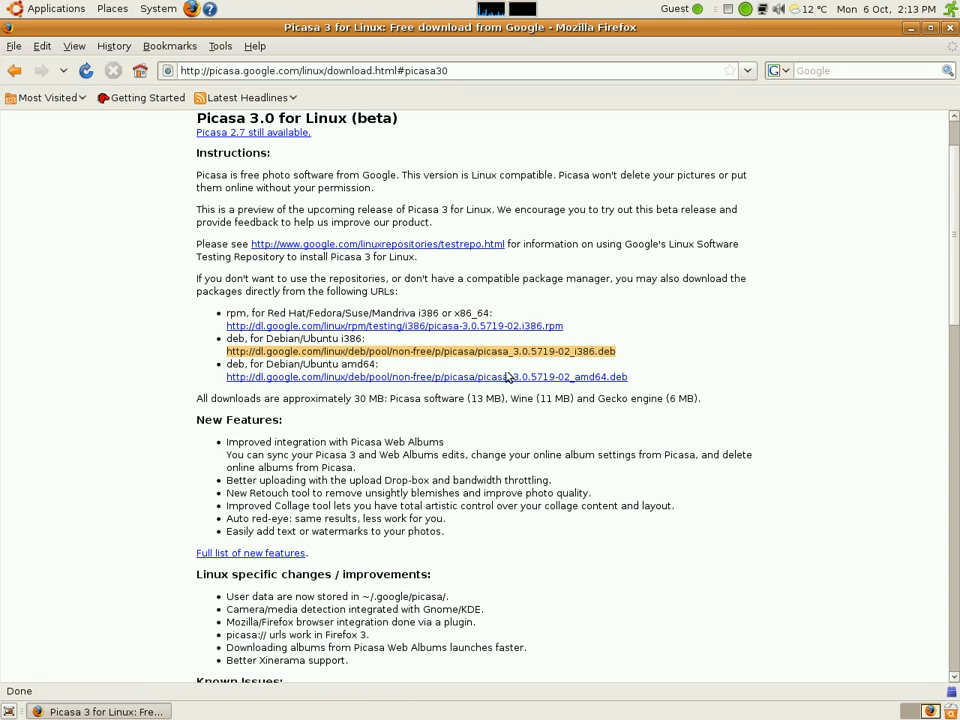
left_click(420, 351)
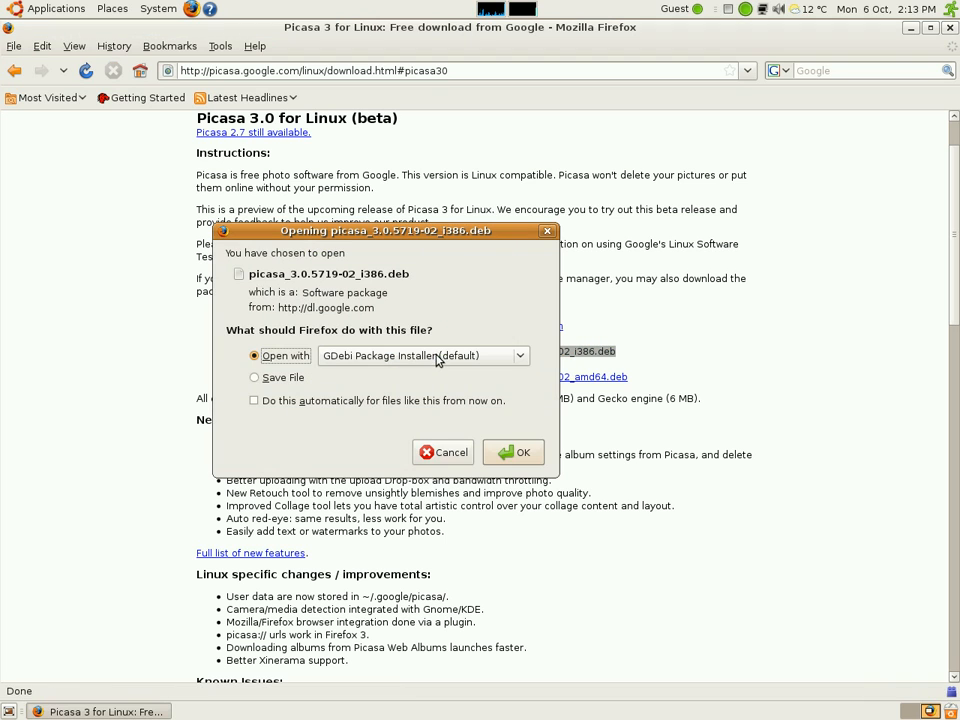
mouse_move(408, 337)
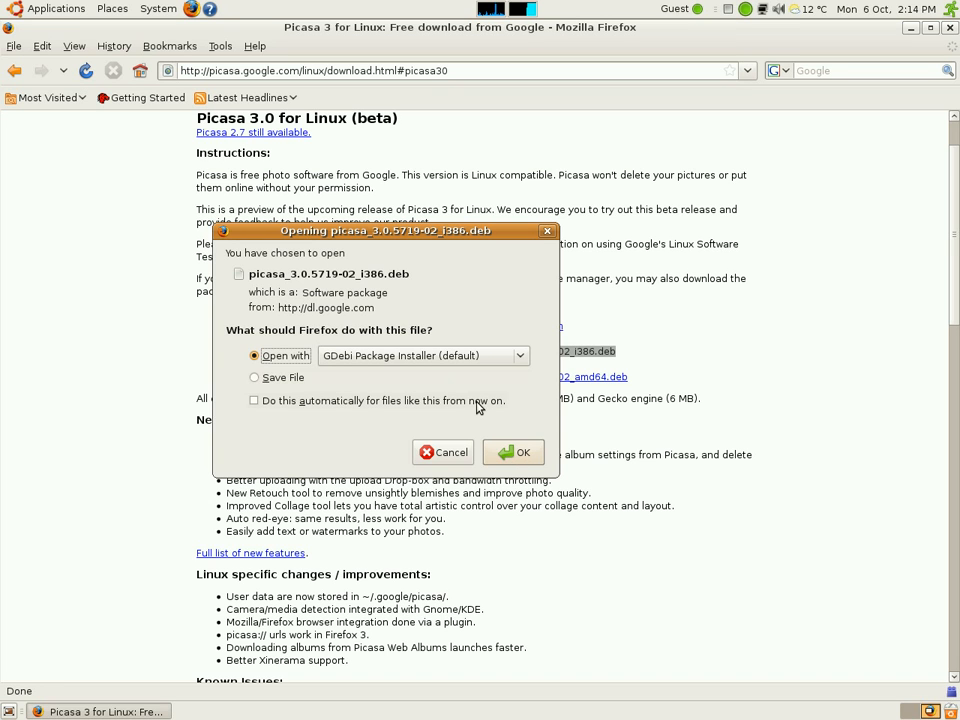
mouse_move(448, 452)
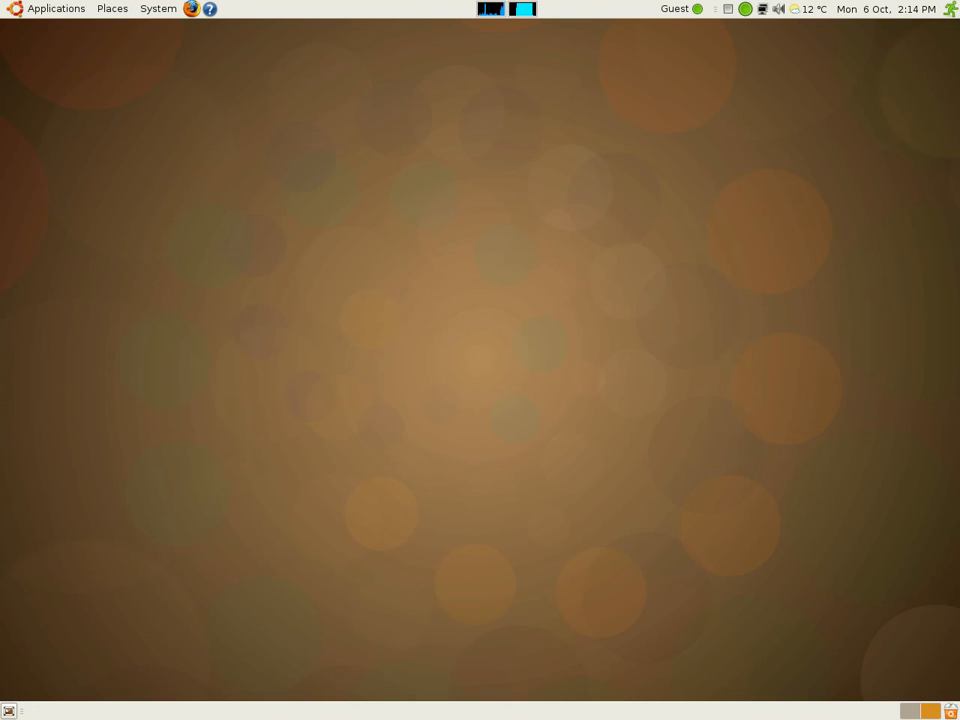
Launch Picasa from the Applications menu to show the 14, 09 and 28 folders.
left_click(56, 8)
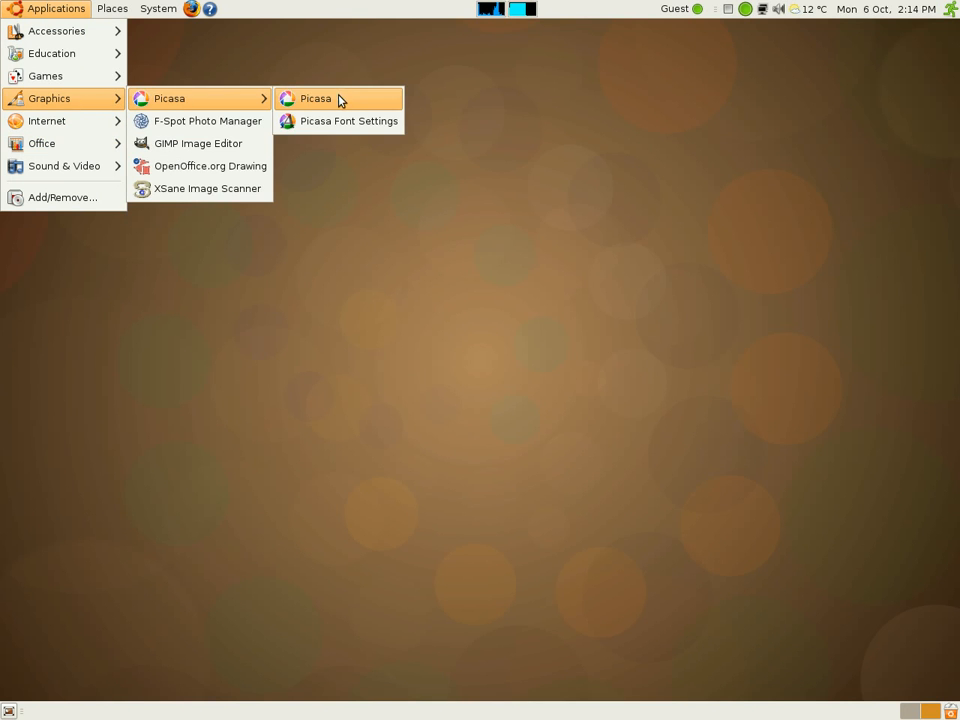
left_click(315, 98)
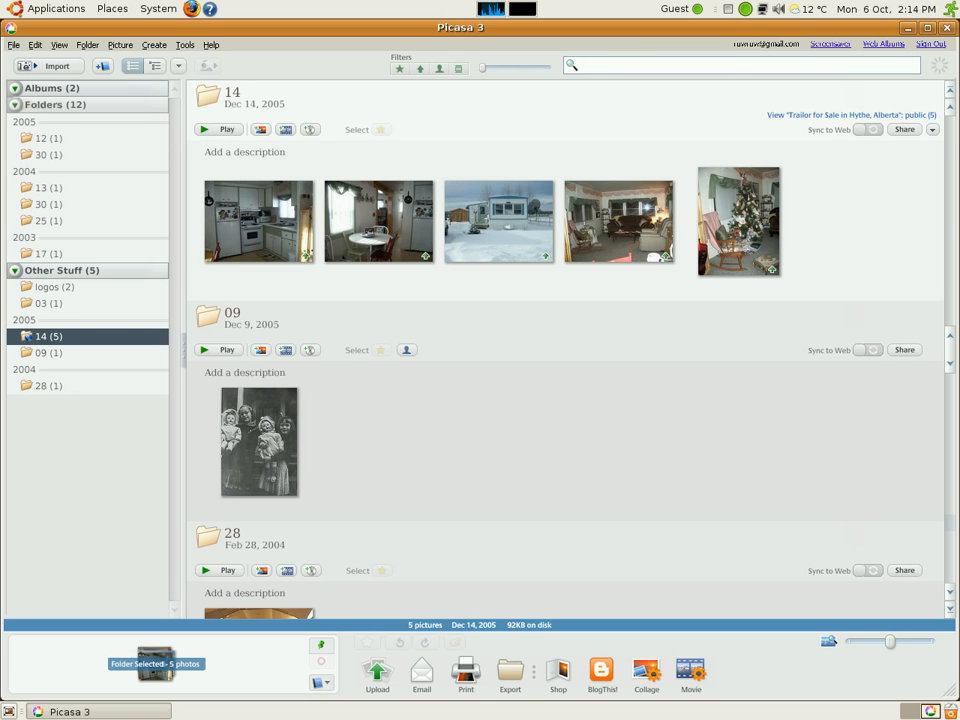
mouse_move(278, 240)
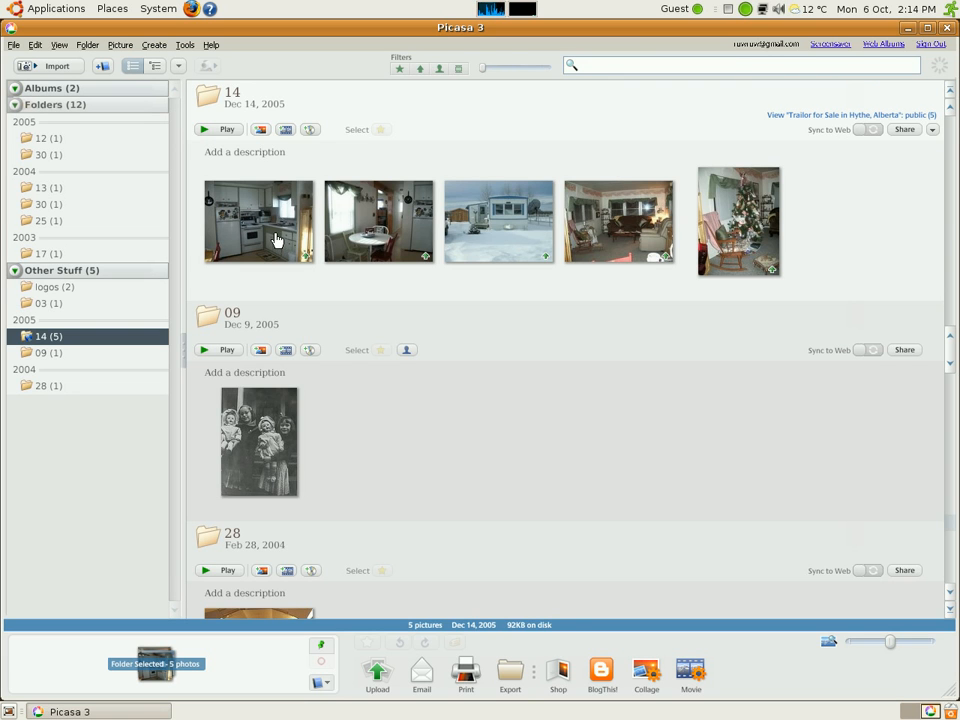
Open the kitchen thumbnail from folder 14 in Picasa's edit view.
double_click(258, 221)
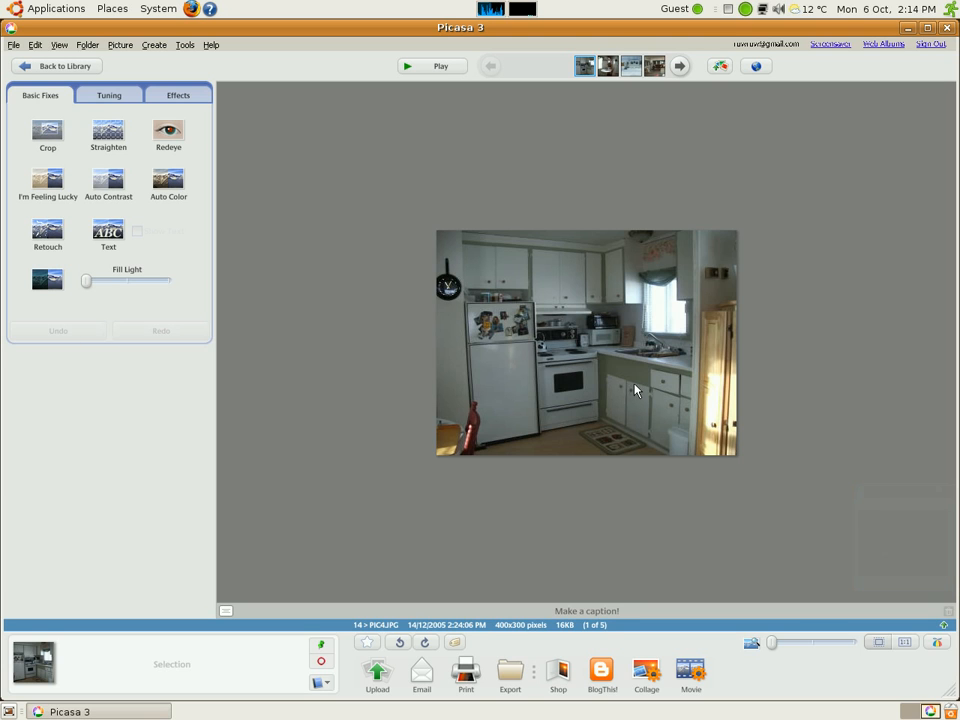
mouse_move(508, 357)
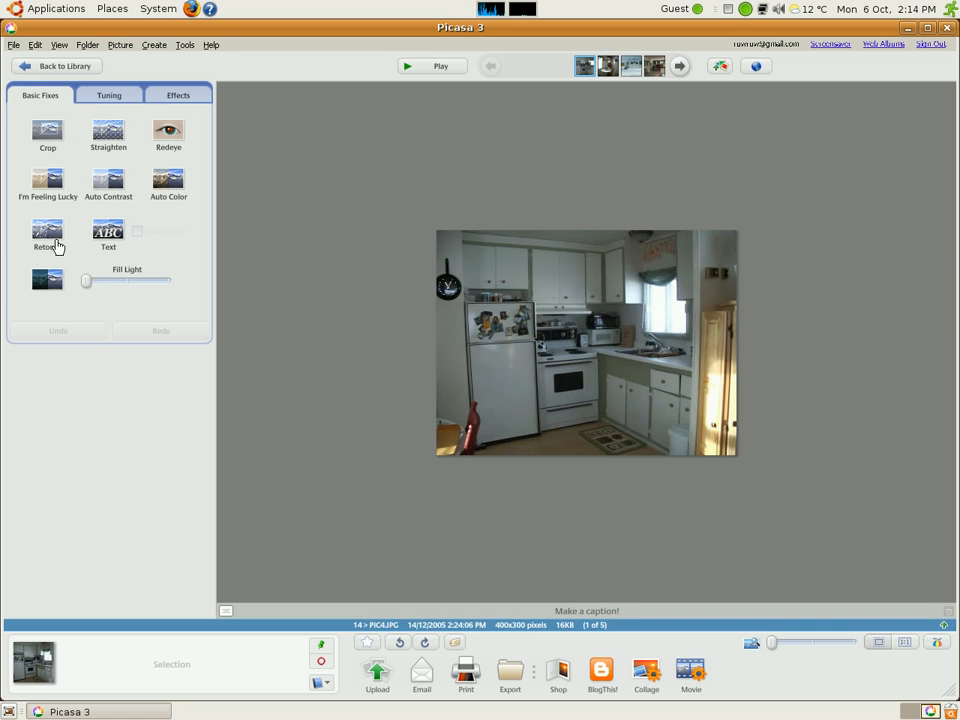
mouse_move(47, 133)
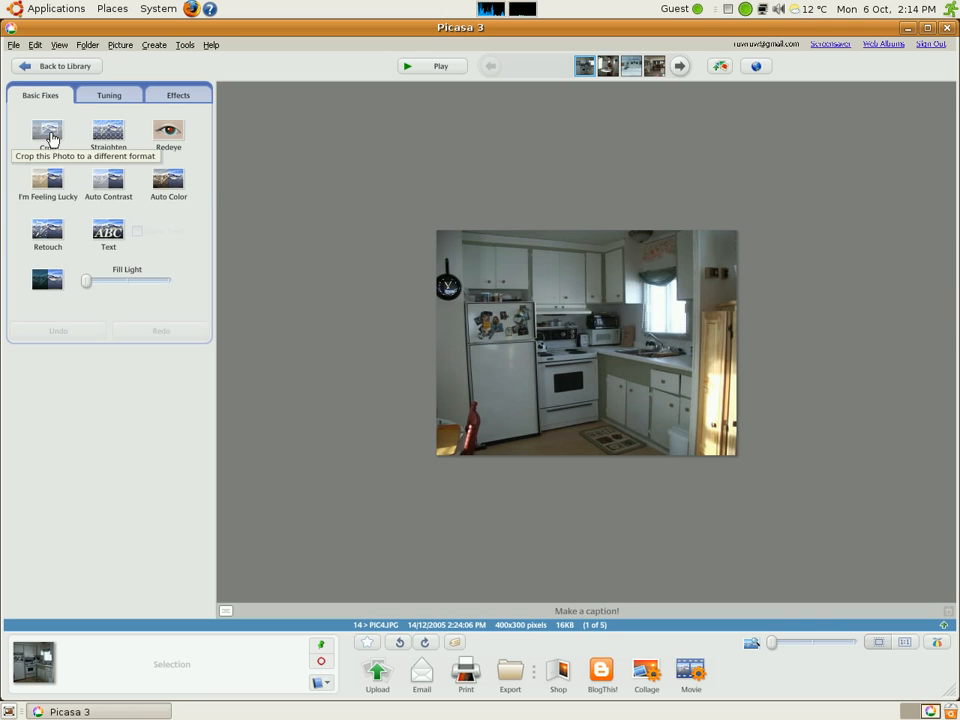
Draw a crop rectangle on the kitchen photo, then return to the library discarding the crop.
left_click(47, 133)
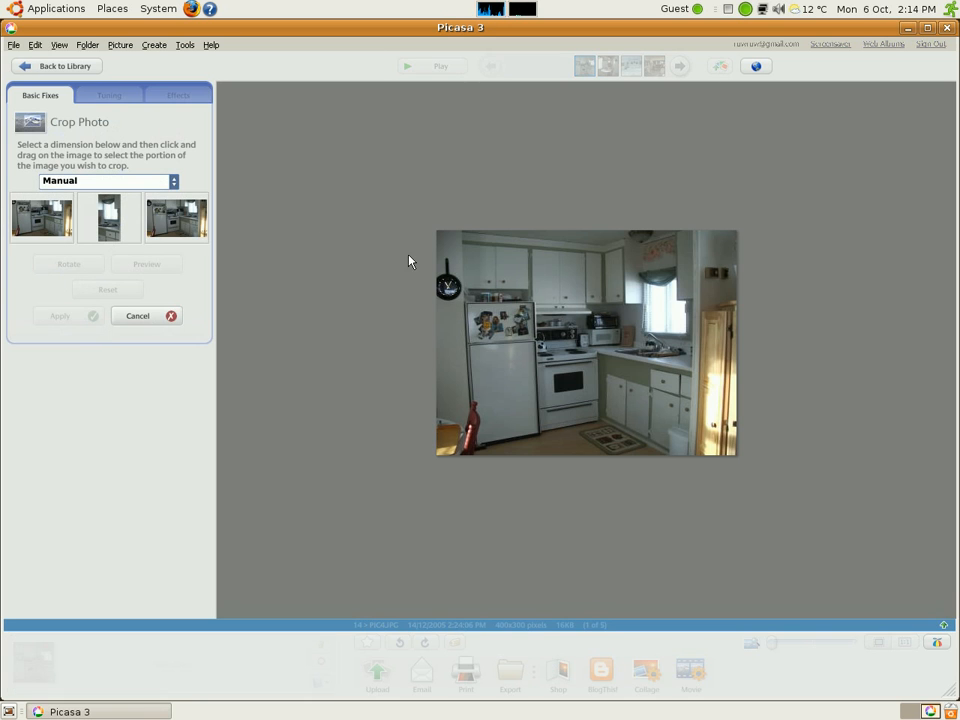
left_click_drag(495, 252, 713, 435)
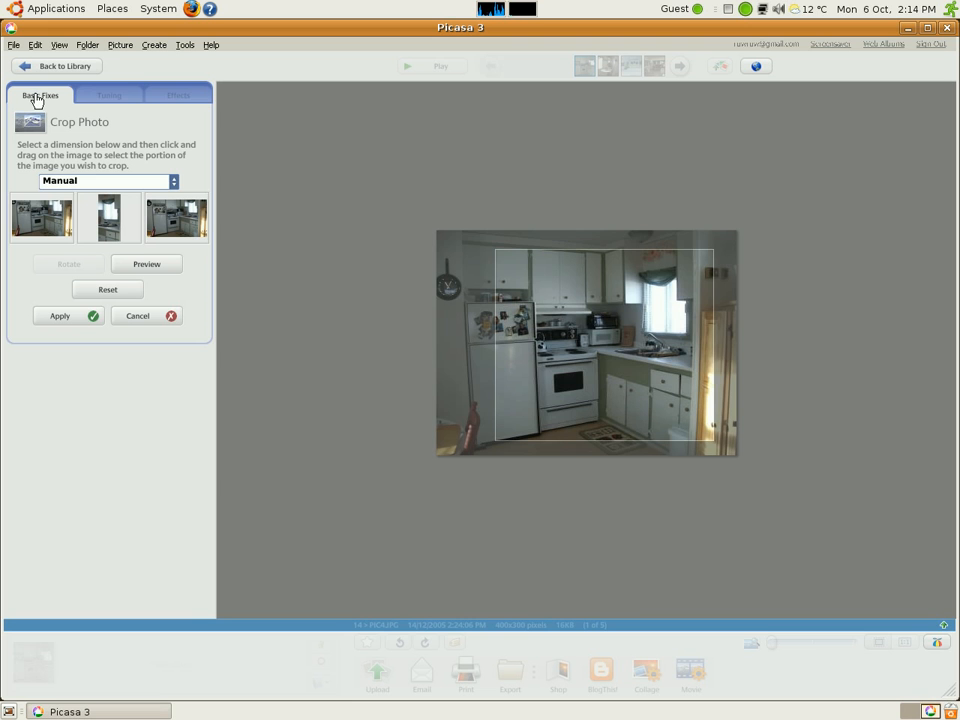
left_click(57, 66)
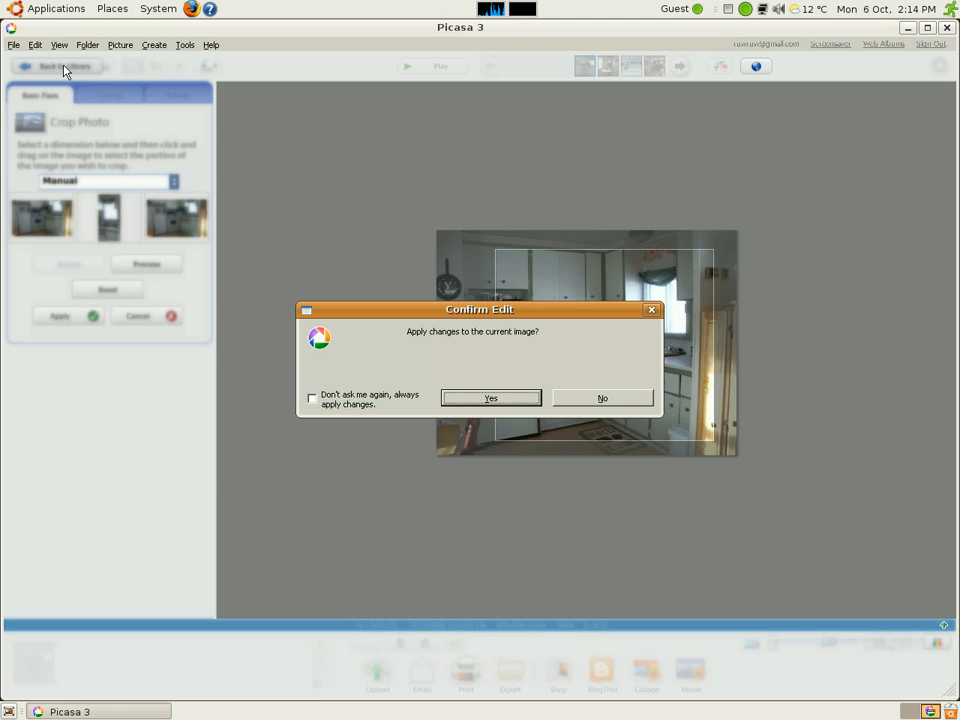
mouse_move(595, 402)
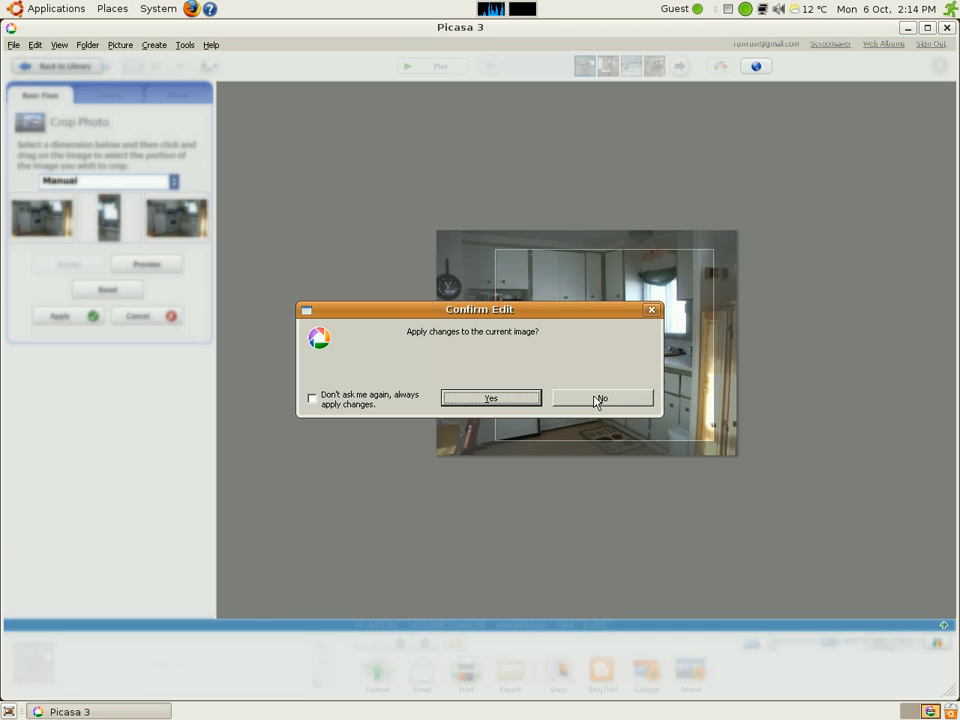
left_click(600, 398)
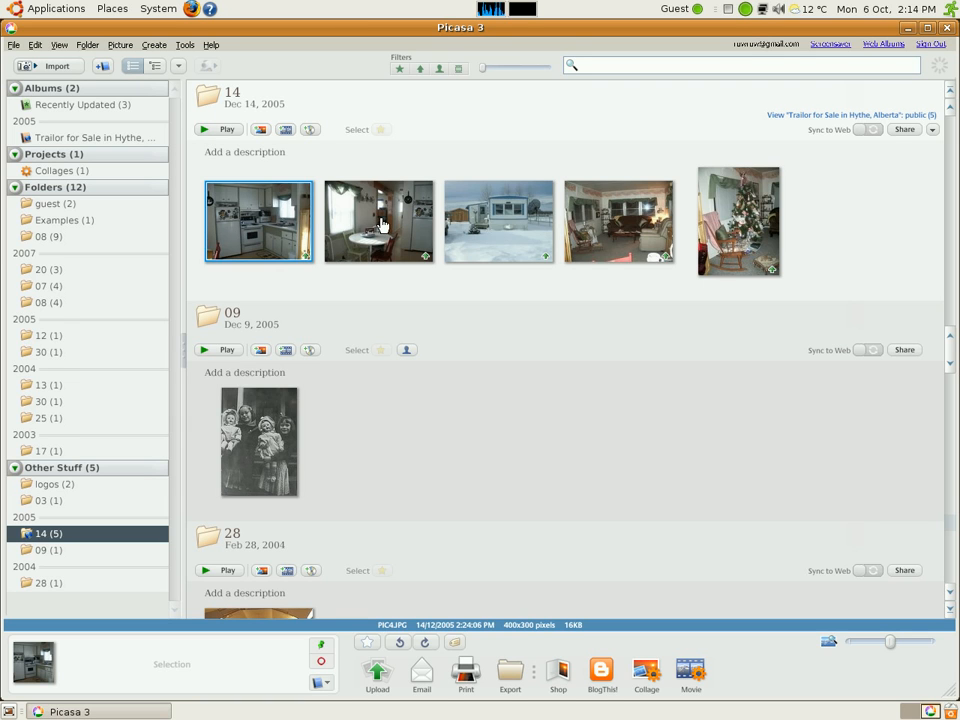
mouse_move(465, 675)
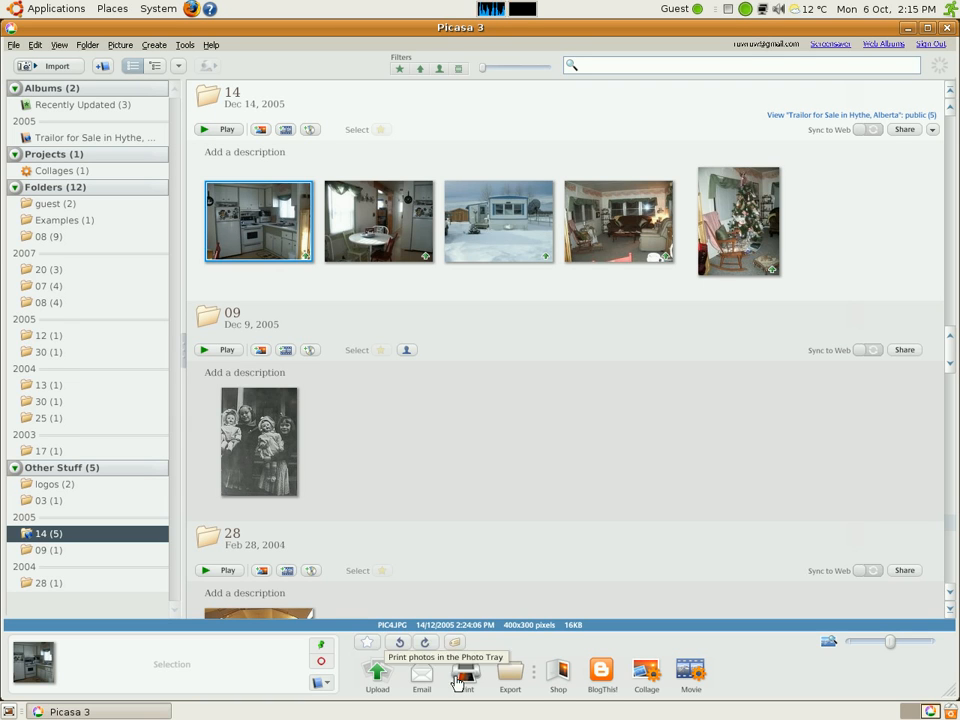
mouse_move(350, 358)
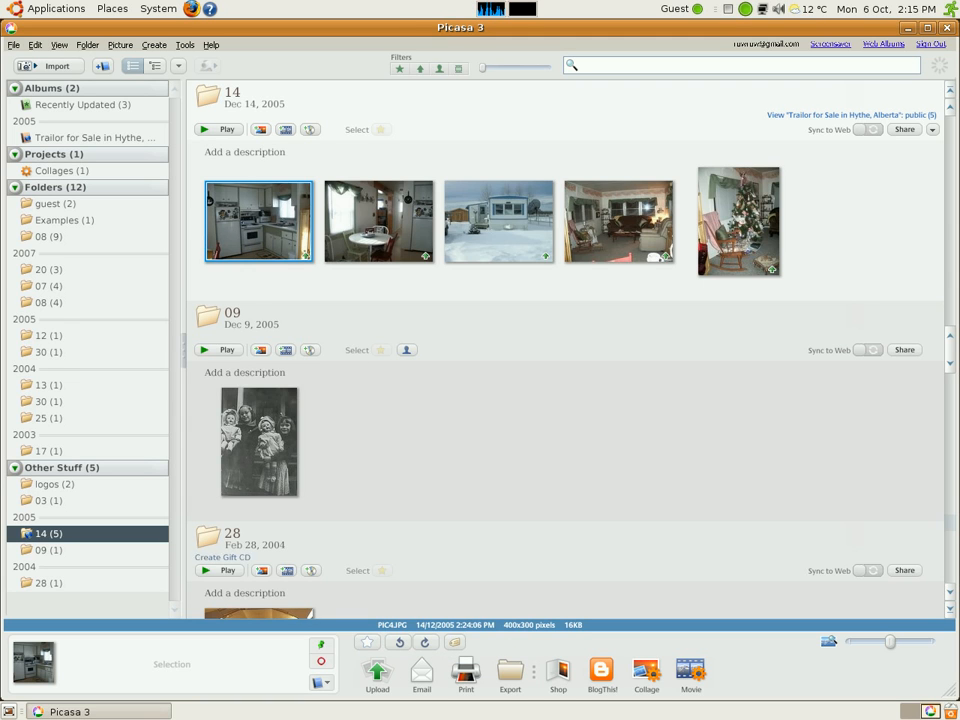
mouse_move(421, 670)
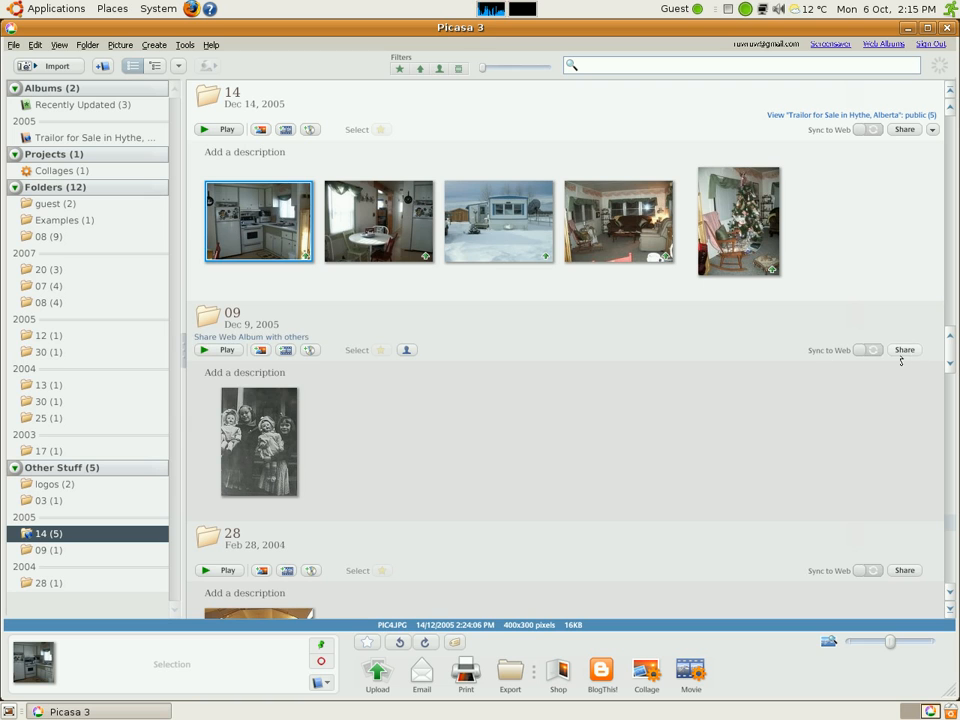
left_click(866, 350)
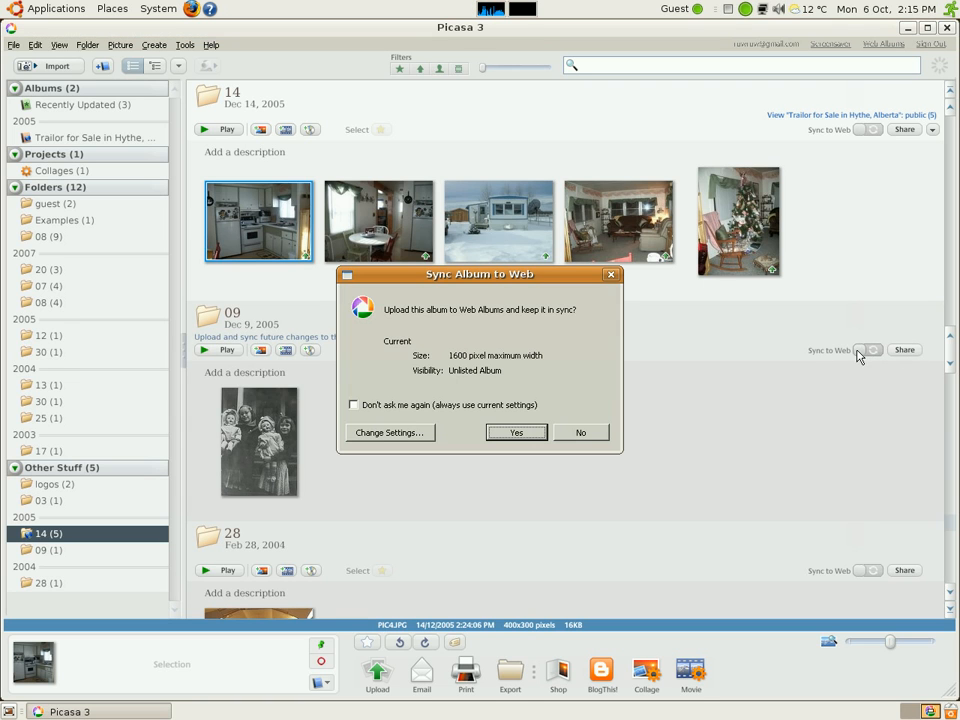
mouse_move(490, 401)
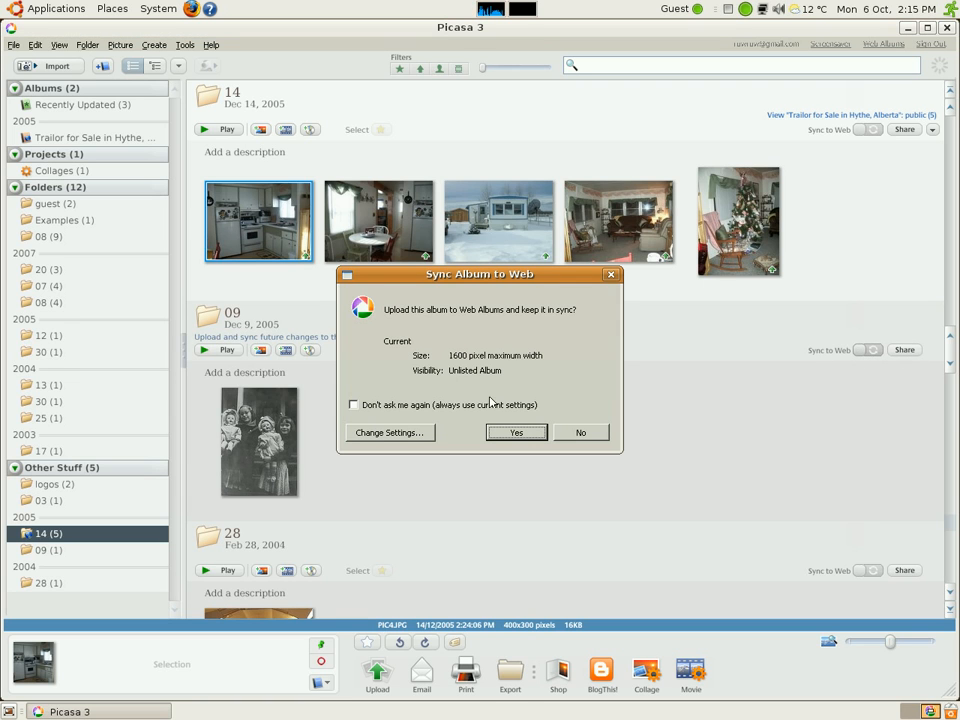
mouse_move(611, 275)
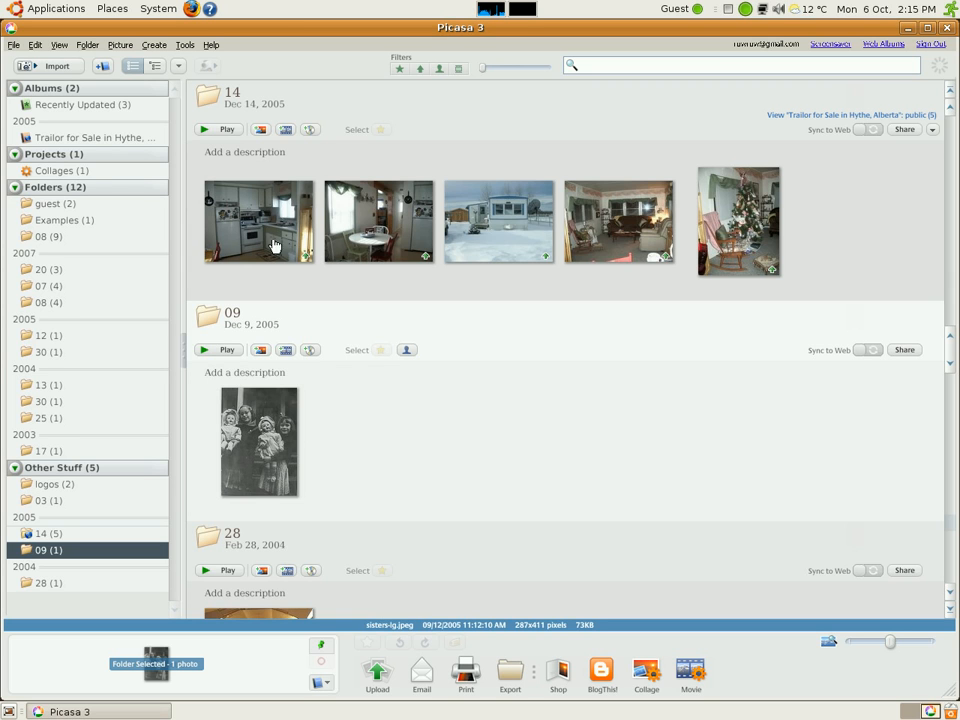
mouse_move(598, 224)
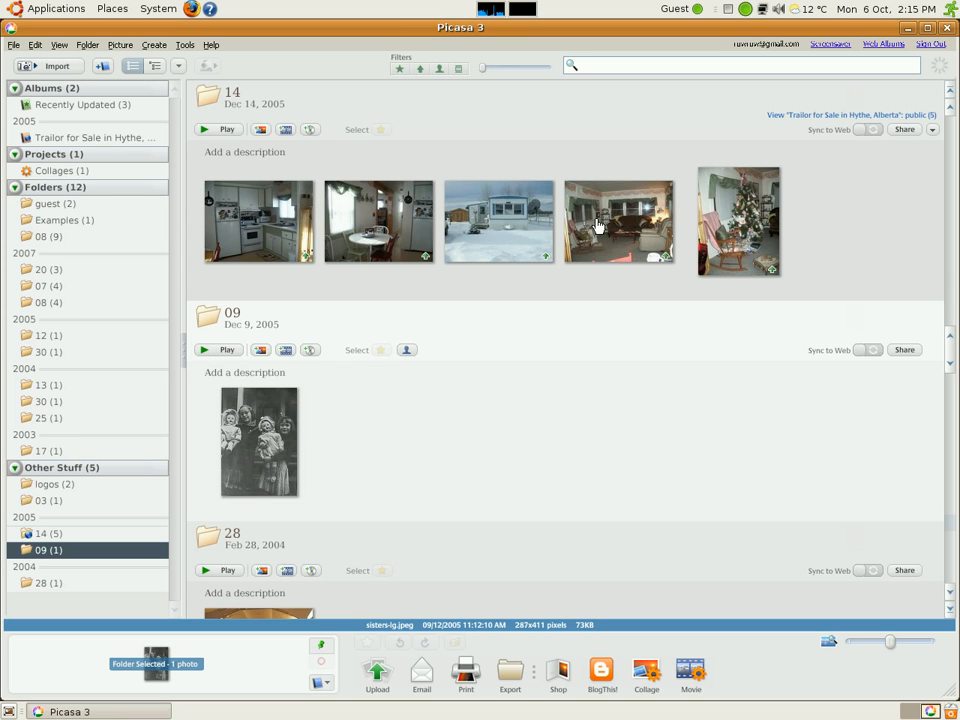
mouse_move(678, 218)
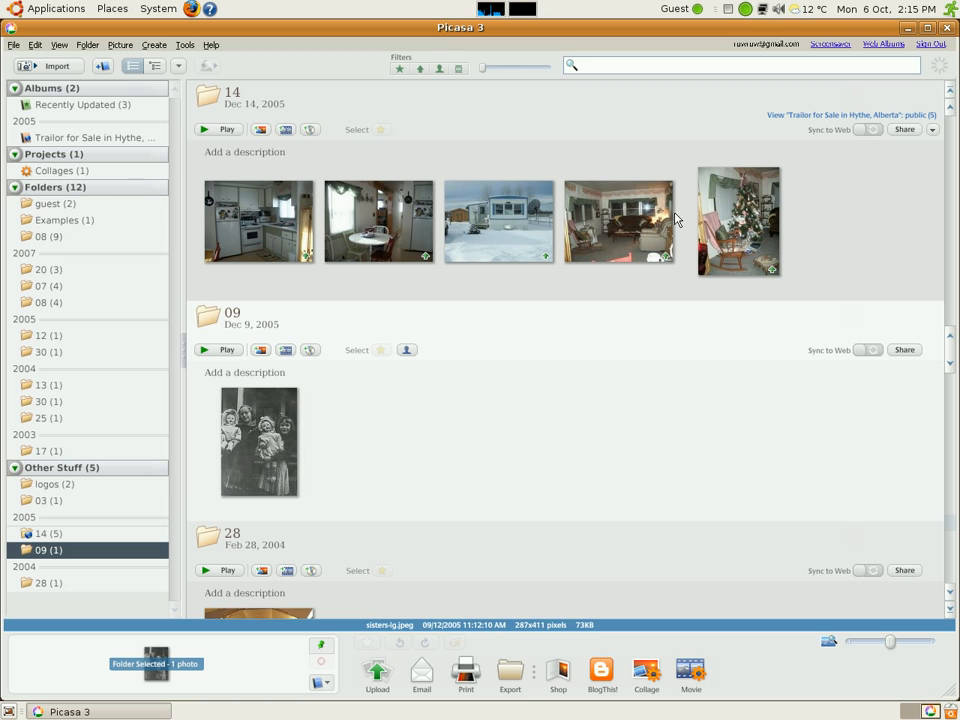
mouse_move(625, 270)
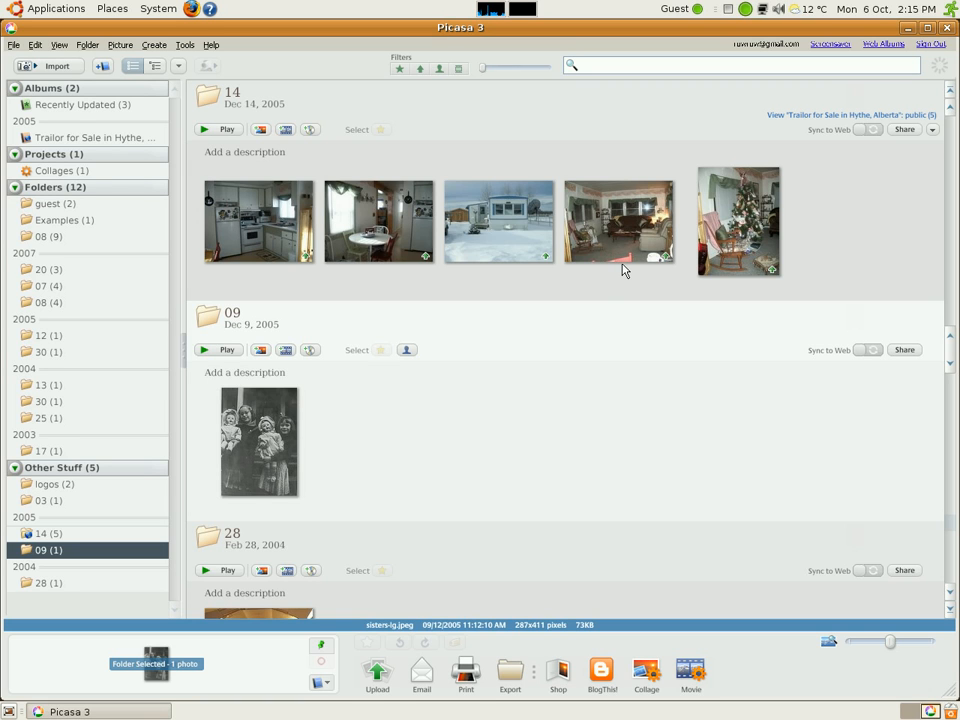
mouse_move(601, 670)
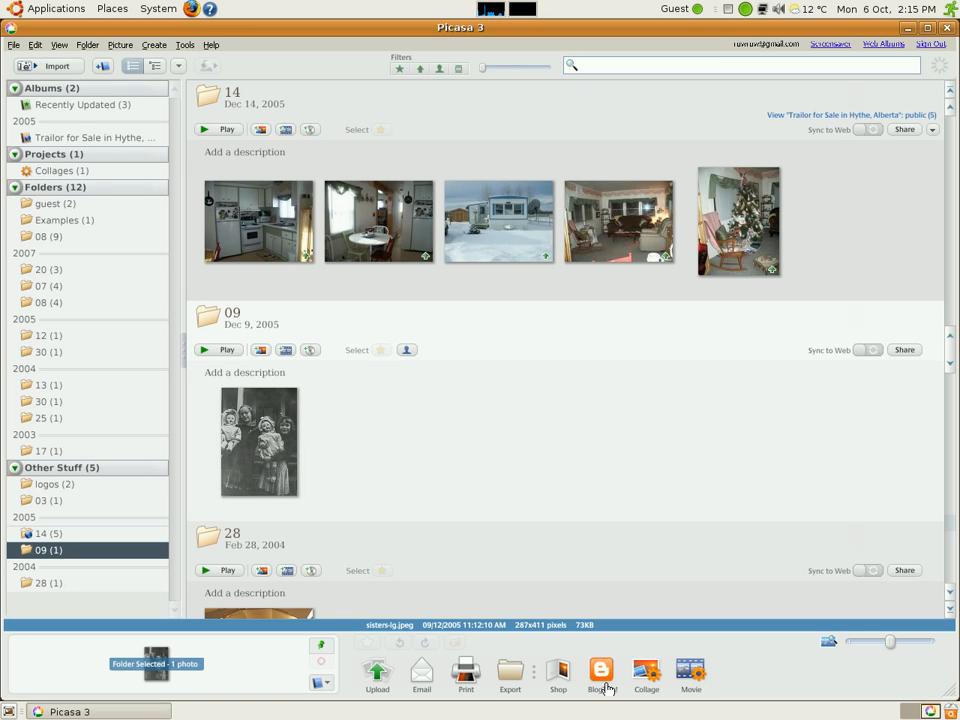
mouse_move(603, 665)
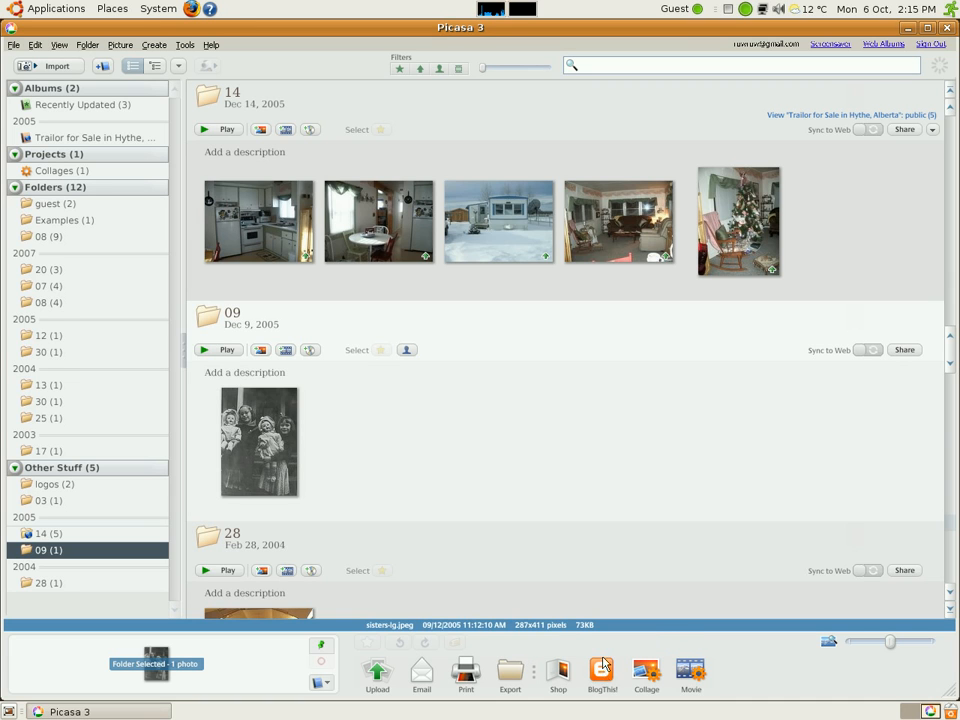
mouse_move(601, 674)
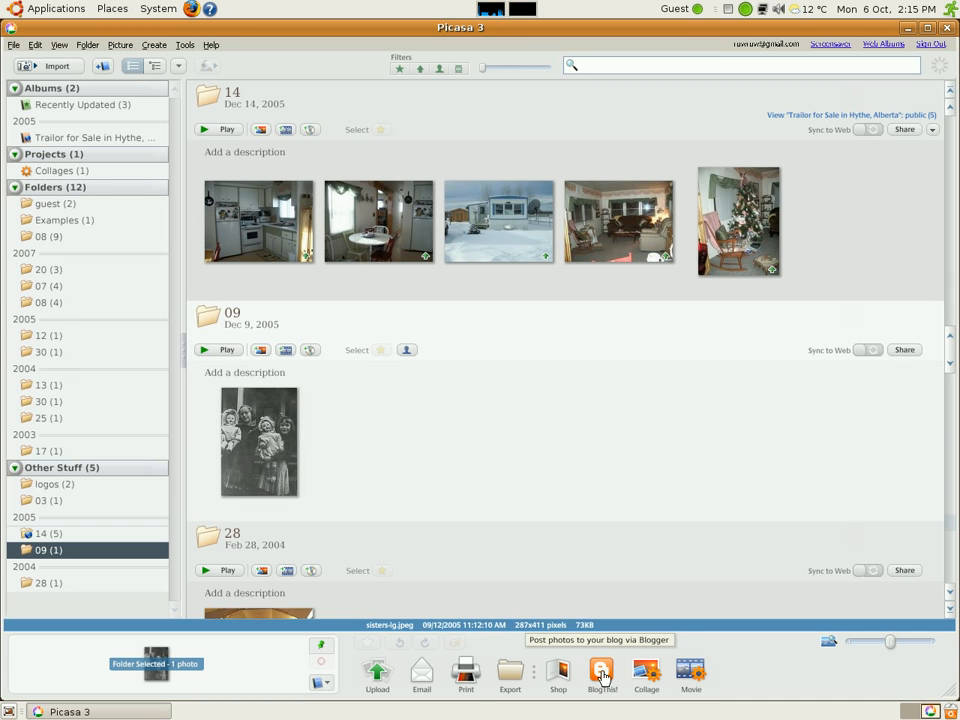